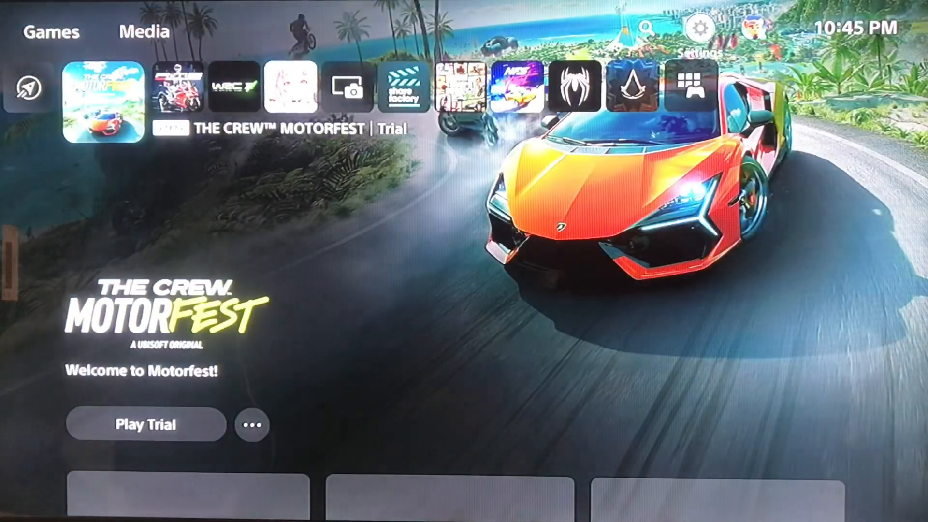
Show the network connection status with Wi-Fi, internet and PSN all connected.
click(700, 28)
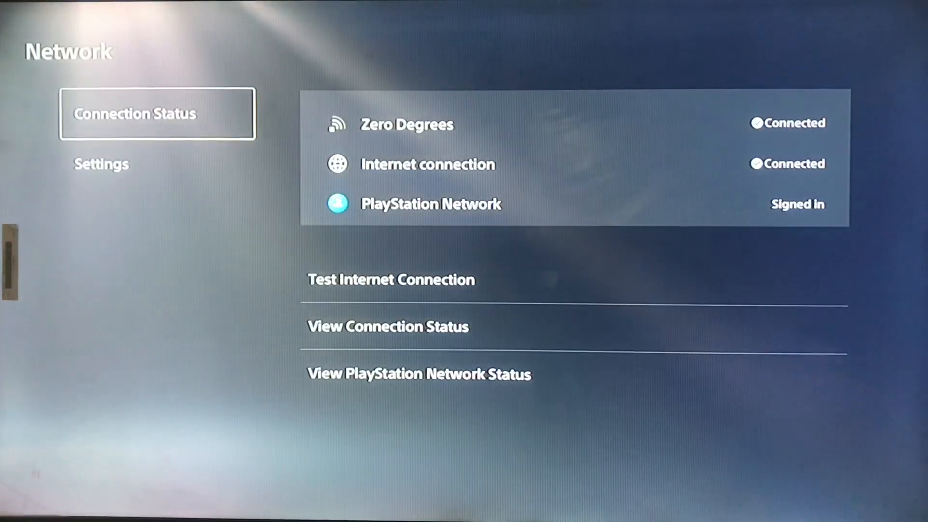
View the PlayStation Network service status confirming all services are running.
click(418, 373)
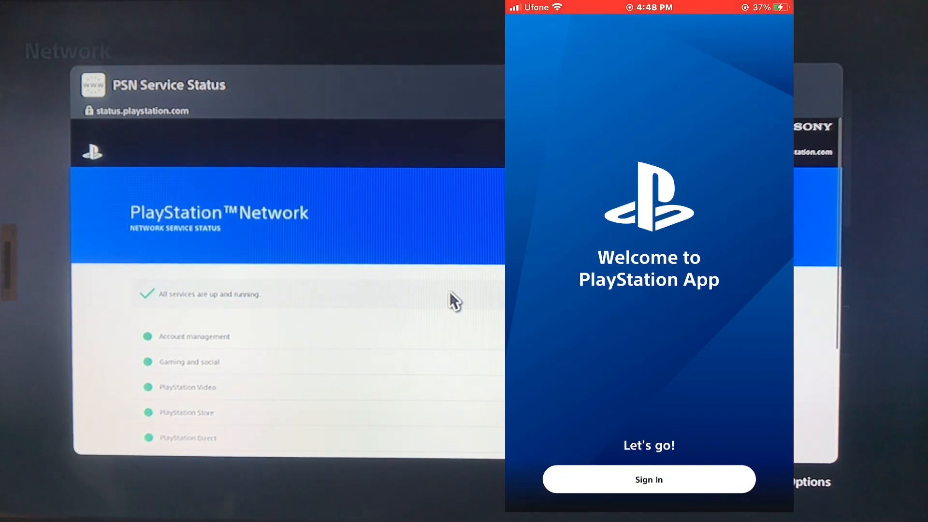
Sign in with the Sign-In ID and password to reach the Pair with console screen.
click(649, 478)
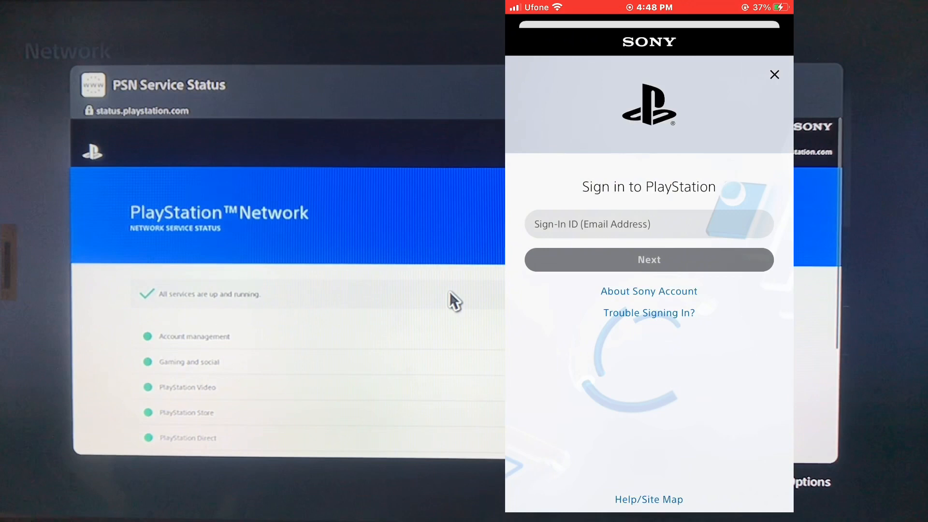
click(649, 223)
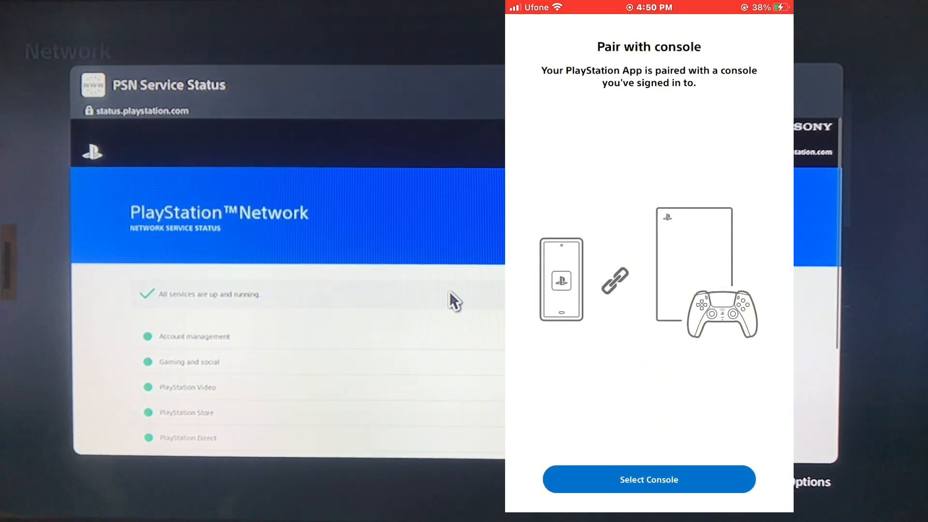
Select the PS5-969 console and confirm pairing, landing on the recently played feed.
click(648, 478)
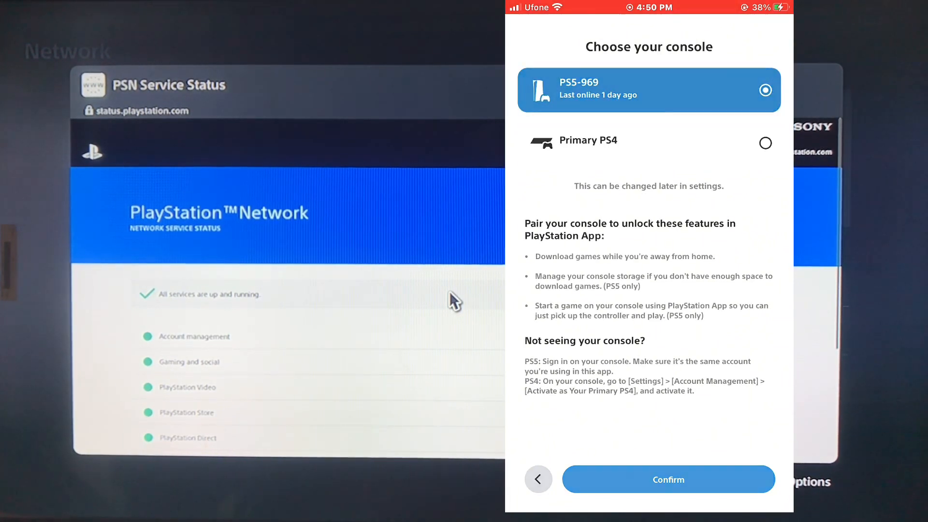
click(668, 479)
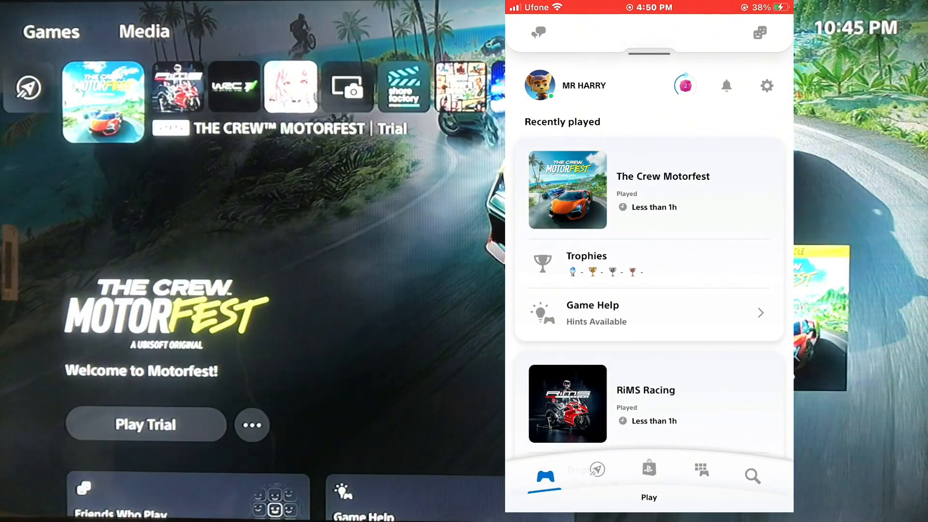
click(685, 86)
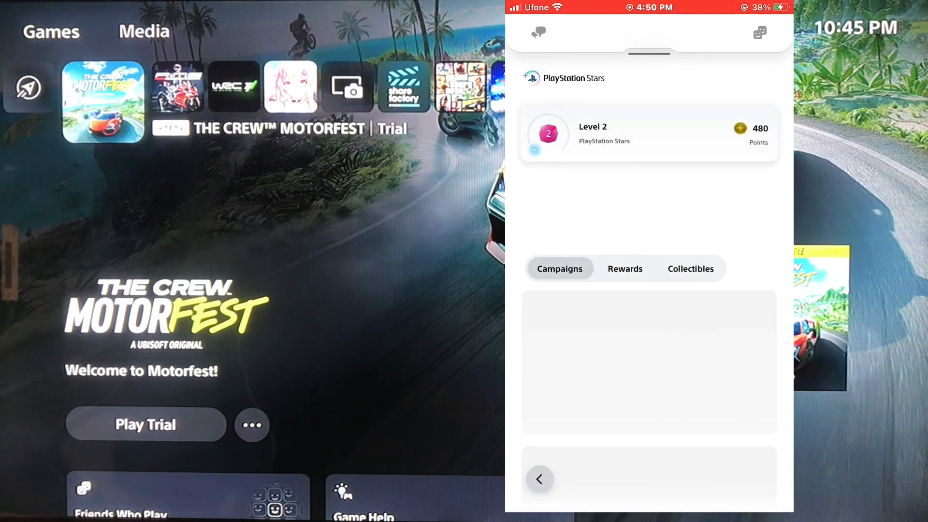
click(540, 478)
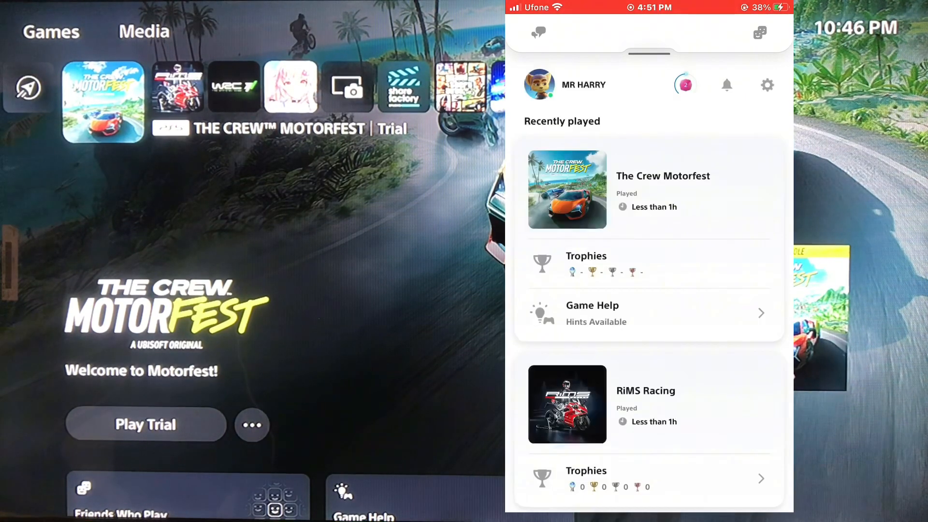